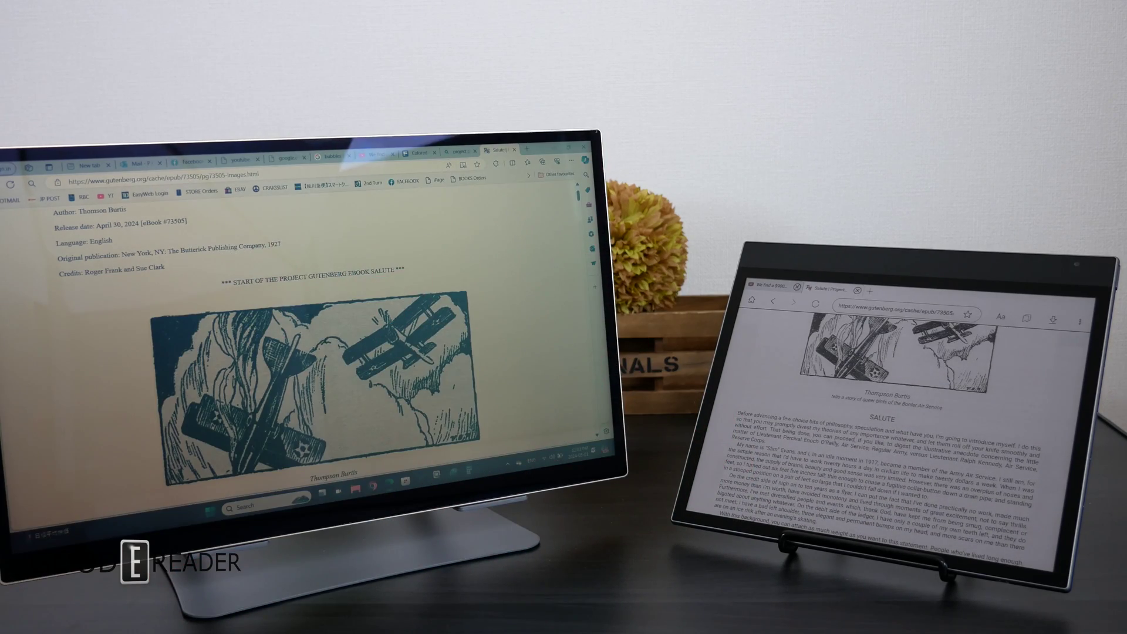
pyautogui.scroll(-3)
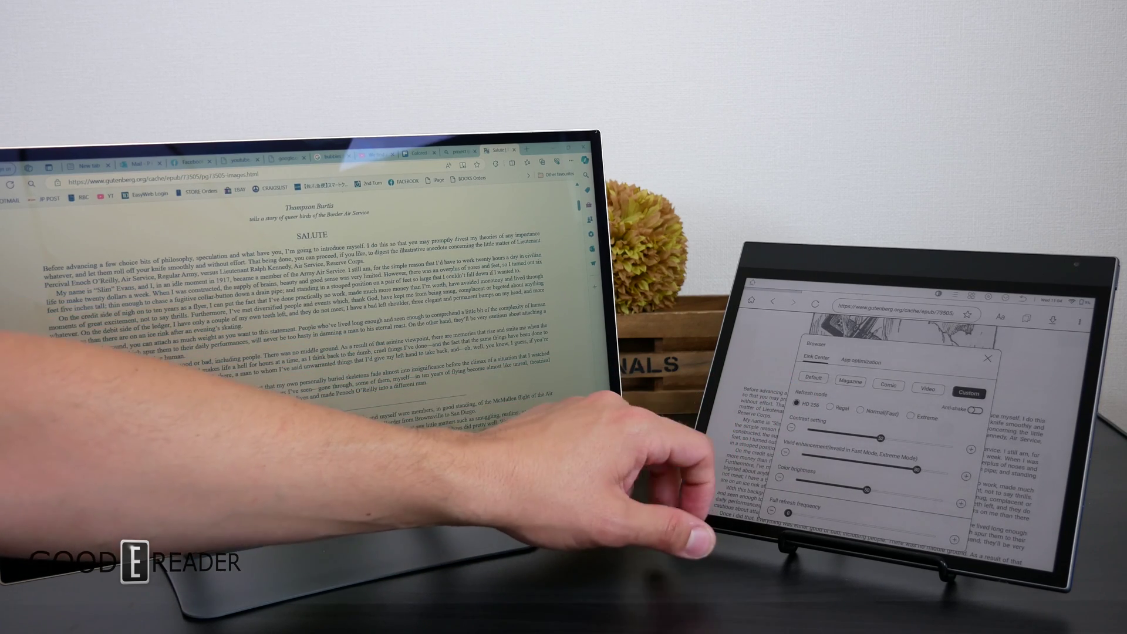
pyautogui.click(989, 357)
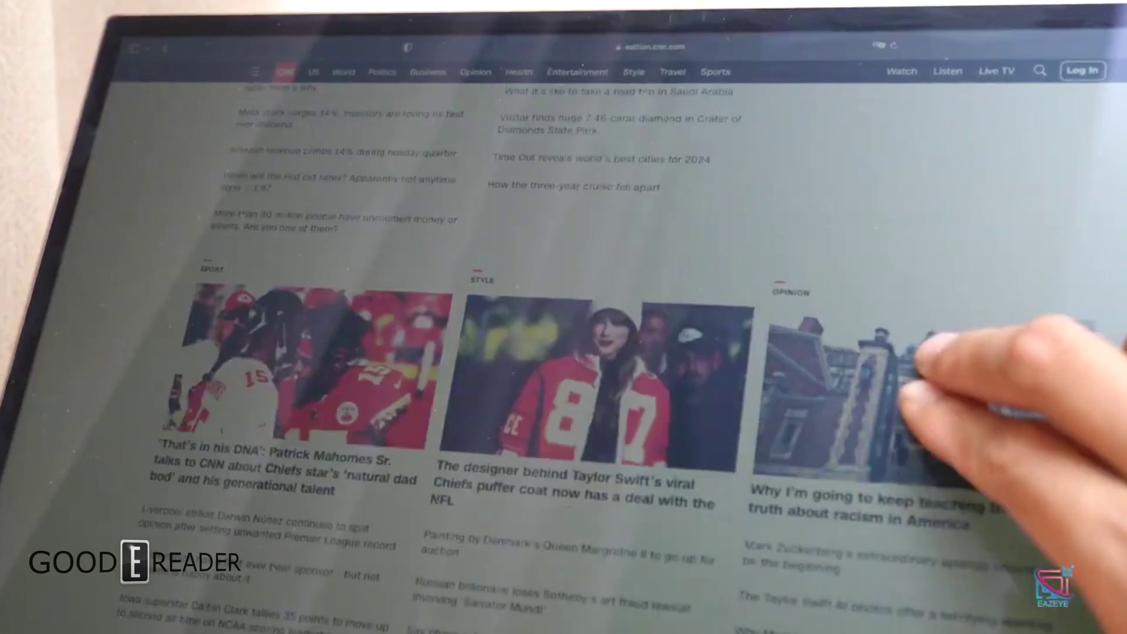
pyautogui.scroll(-3)
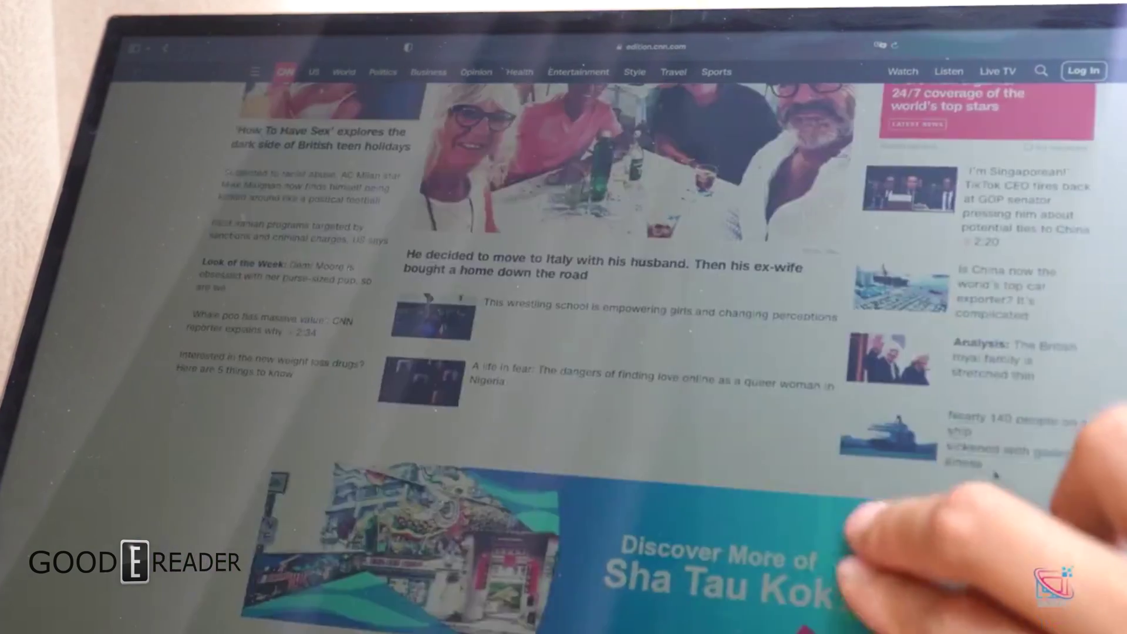